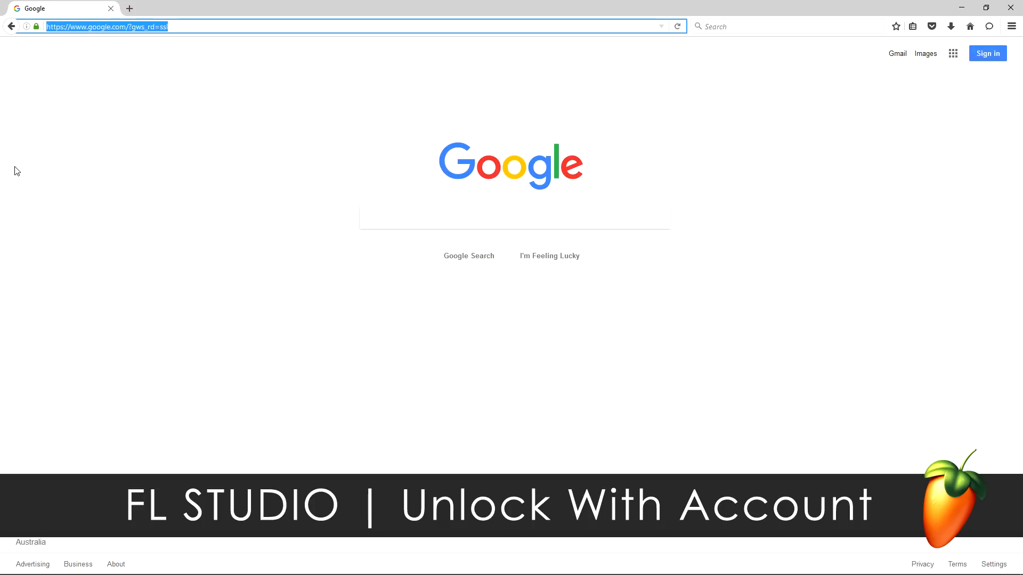
Navigate Firefox to flstudio.com to load the FL Studio product page.
text(flstudio.com)
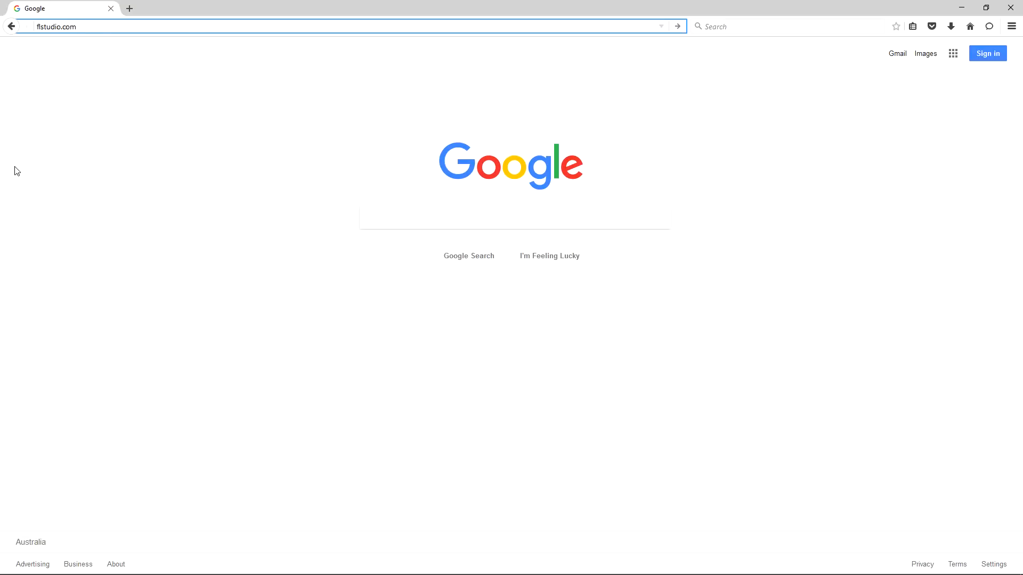
key(Return)
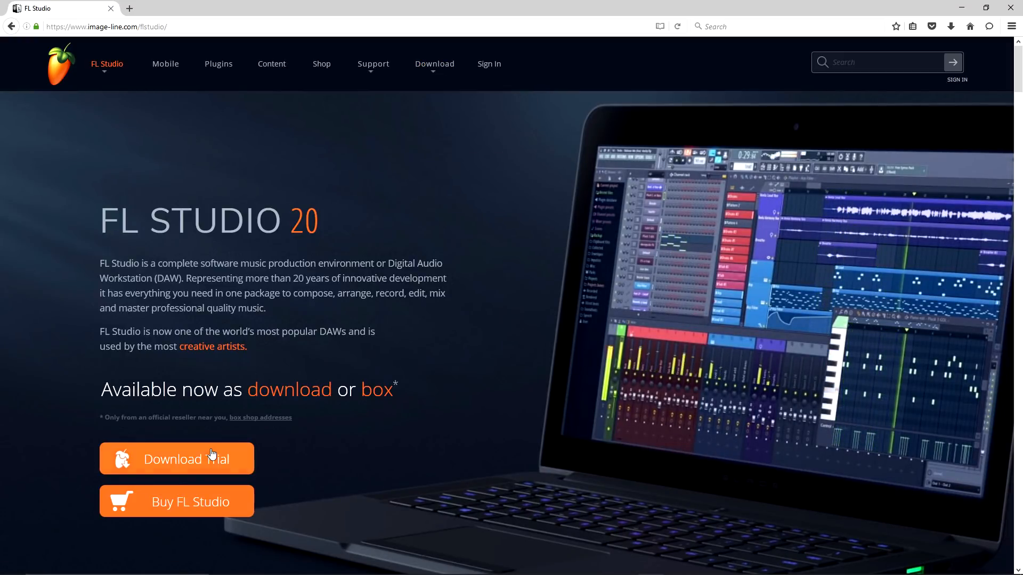
Browse the trial download page down to its trial limitations, then return to the product page.
click(175, 458)
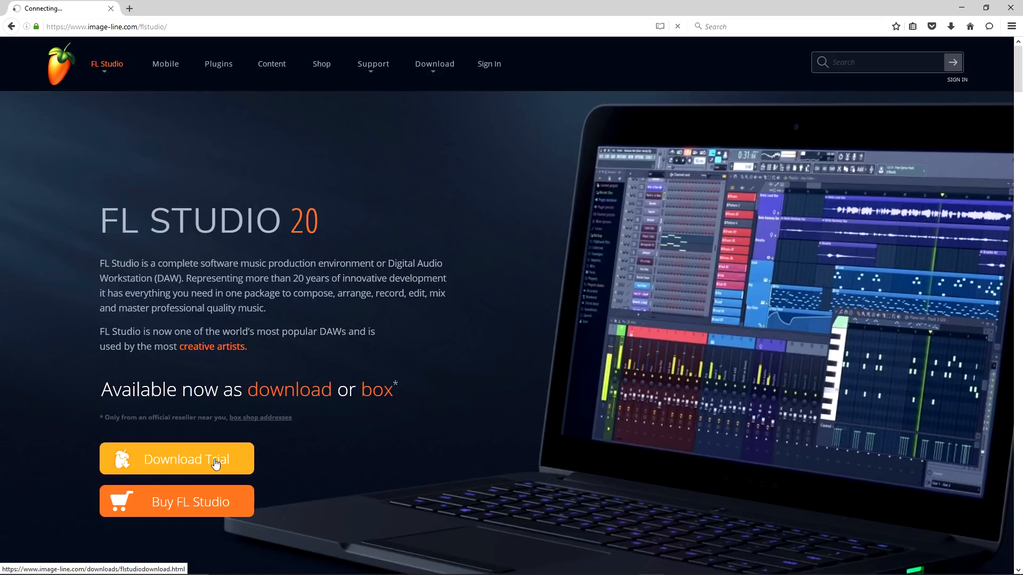
click(176, 458)
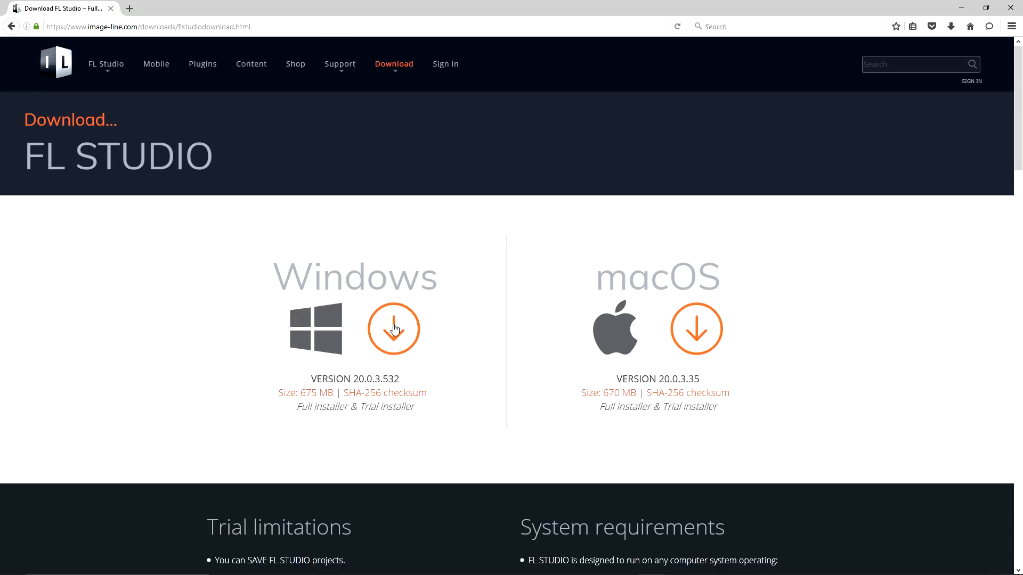
mouse_move(677, 336)
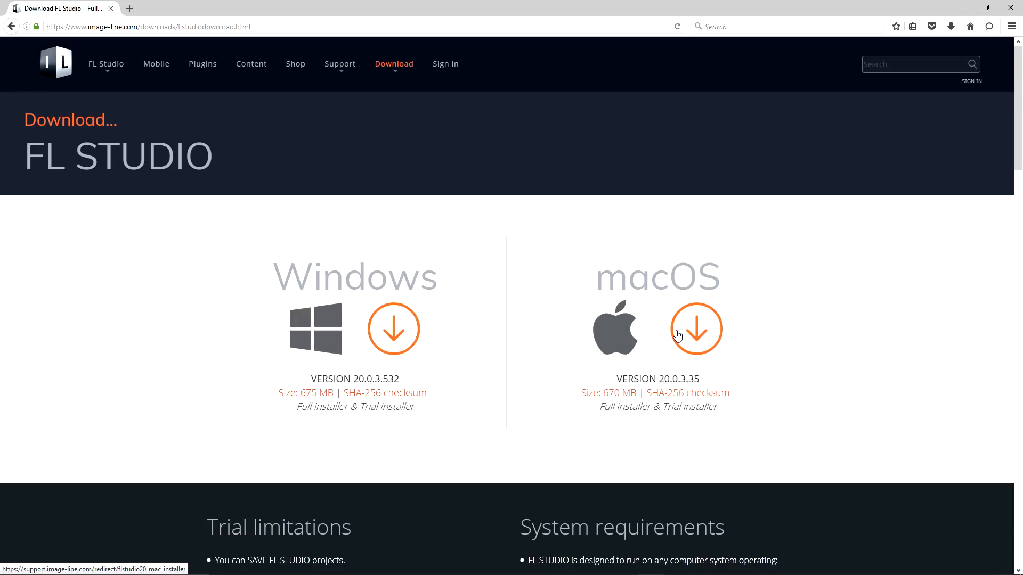
scroll(down, 3)
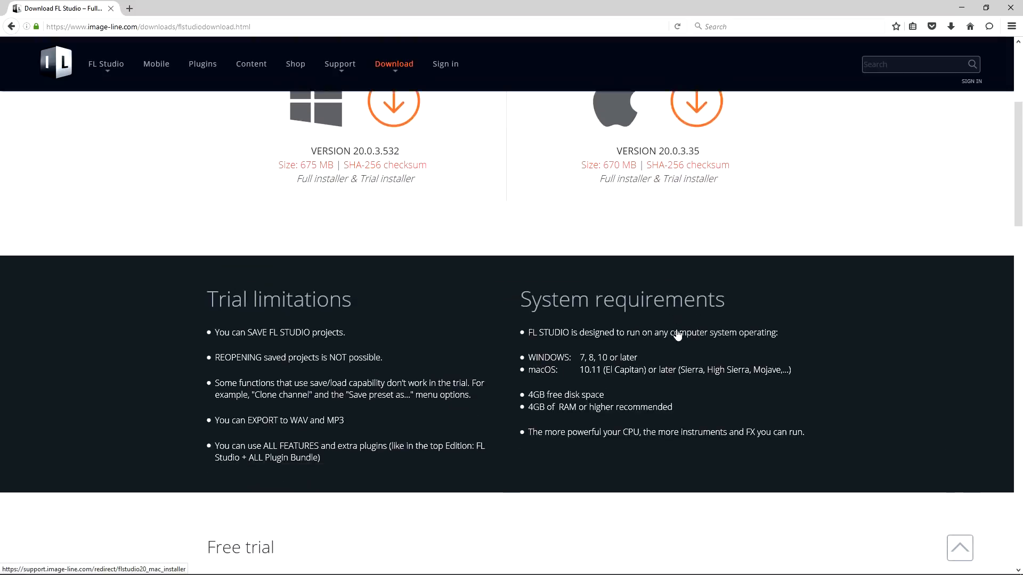
scroll(down, 3)
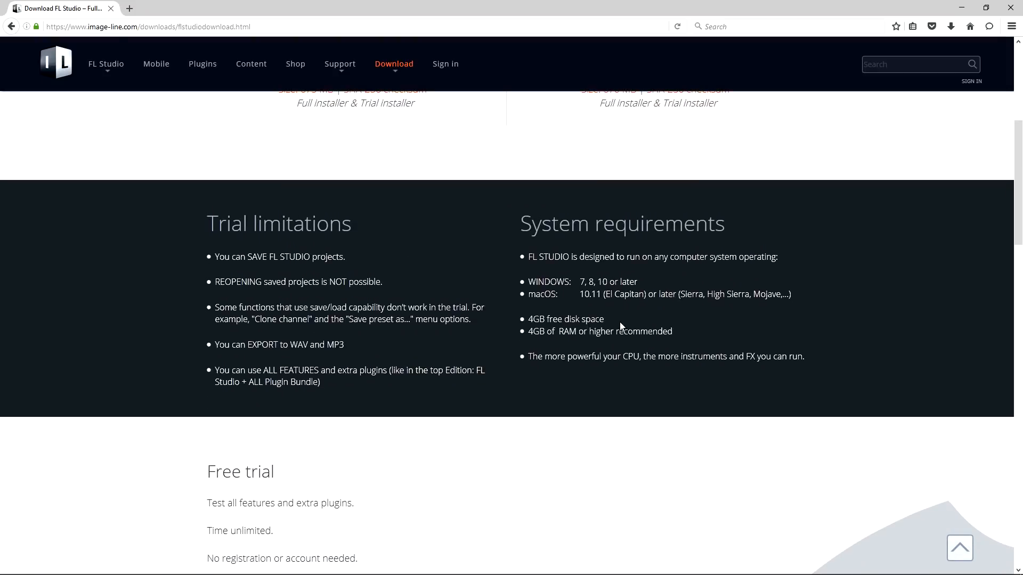
click(105, 63)
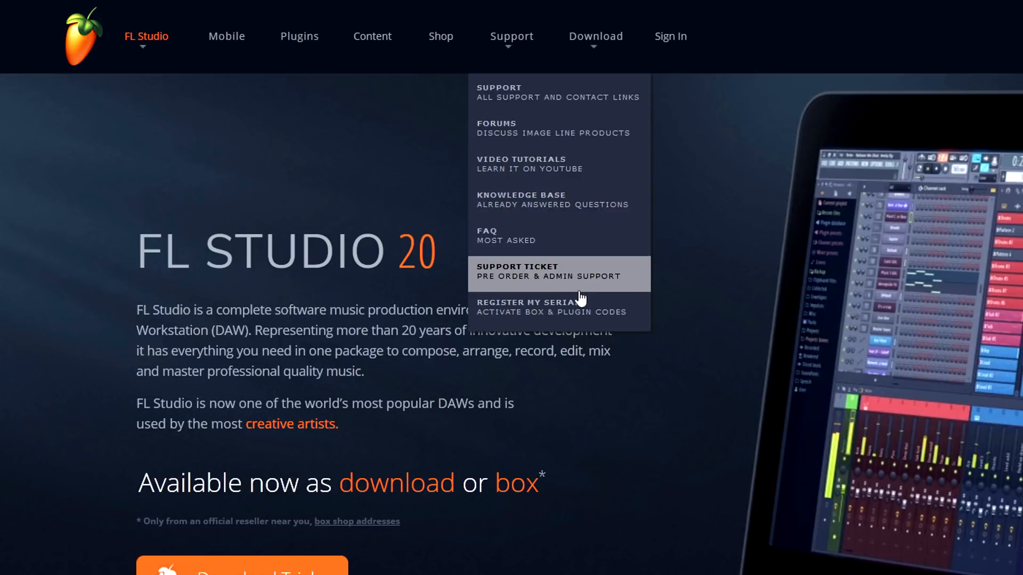
mouse_move(576, 312)
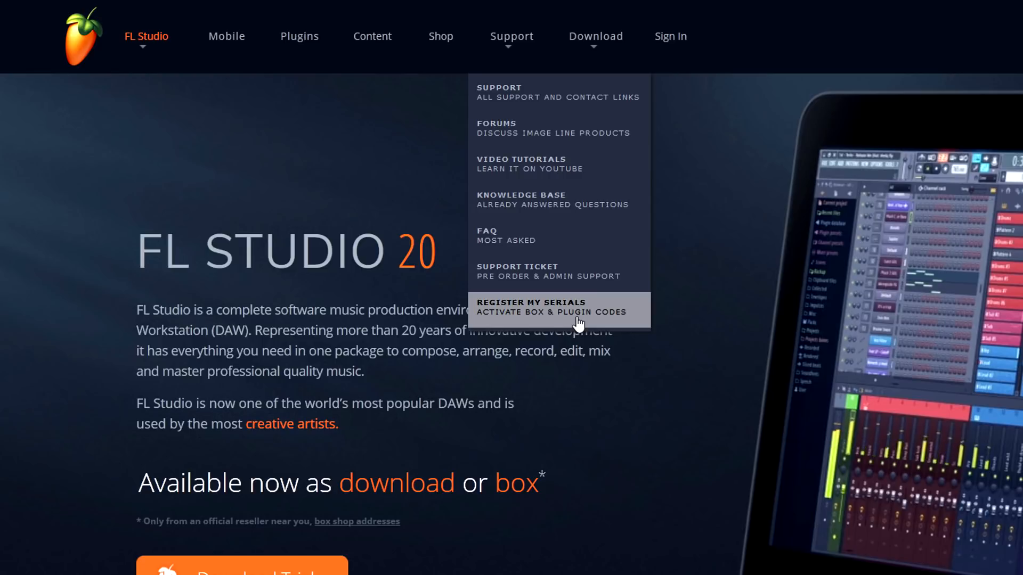
mouse_move(670, 37)
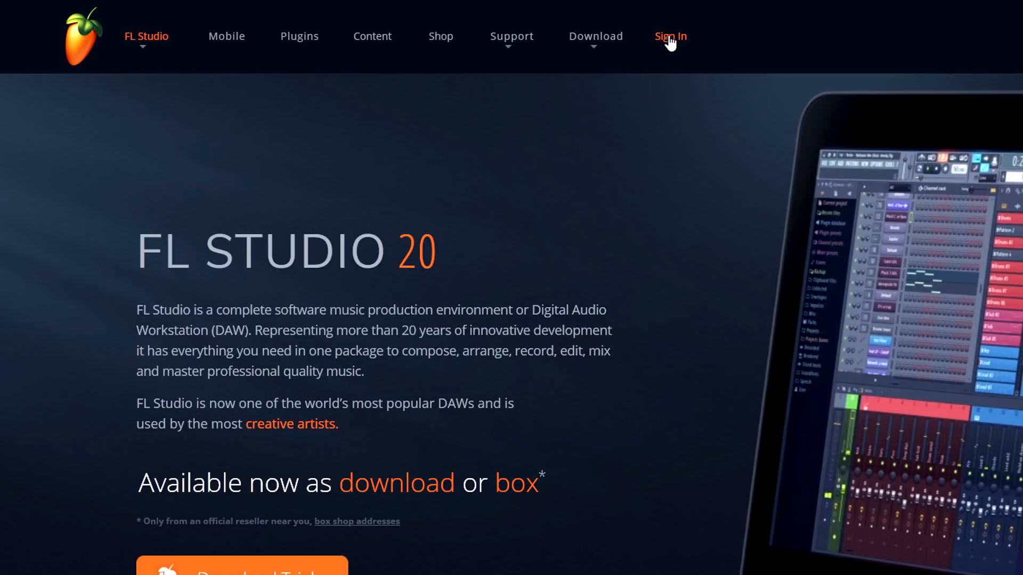
Sign in to the Image-Line account, confirming the reCAPTCHA before submitting.
click(670, 36)
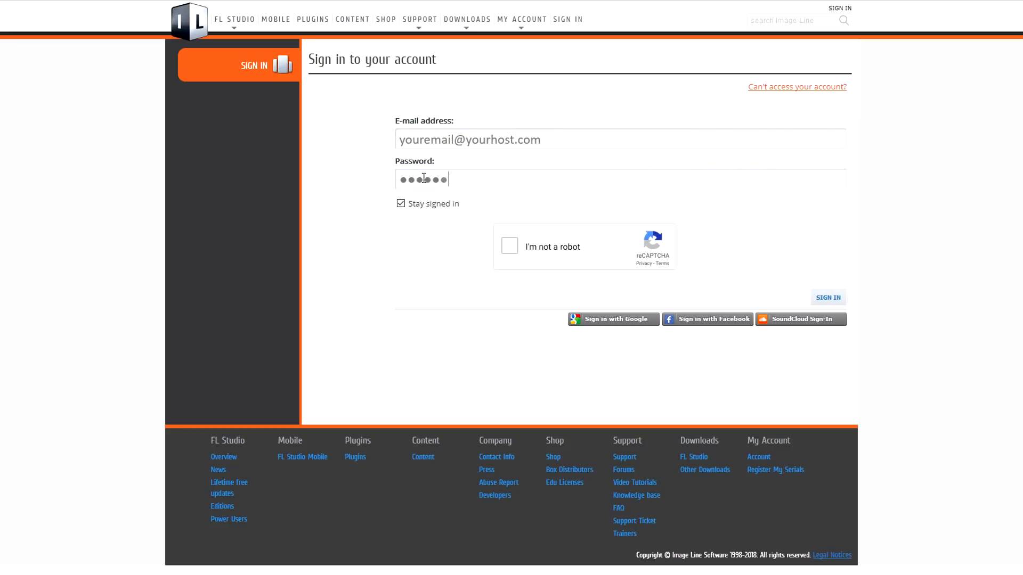
click(509, 246)
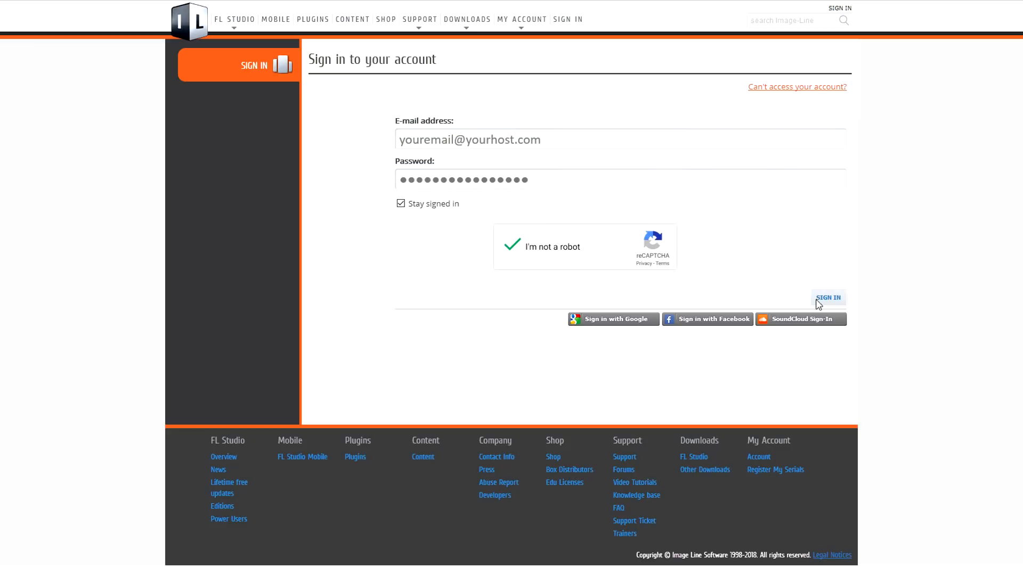
click(828, 297)
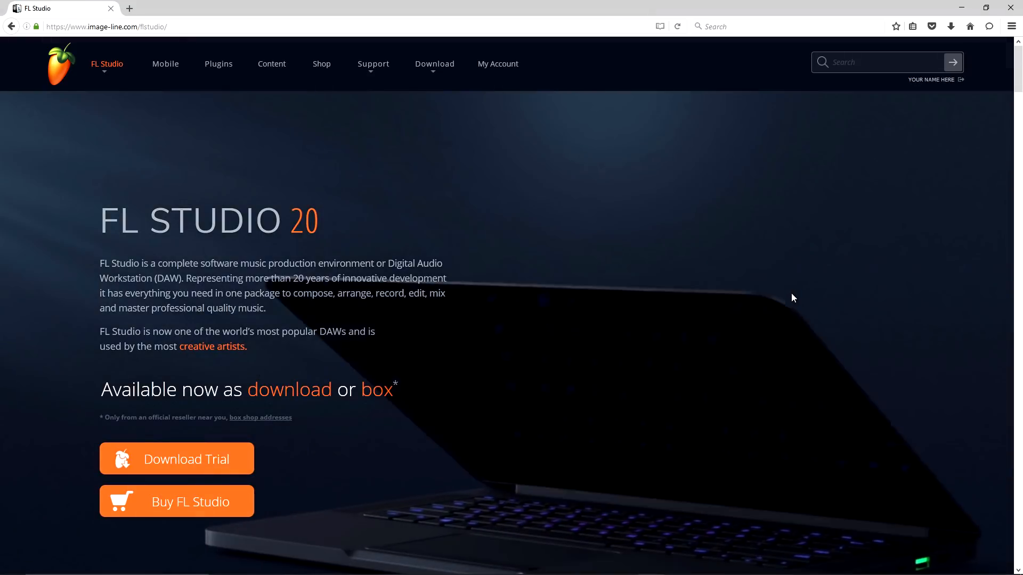
mouse_move(497, 64)
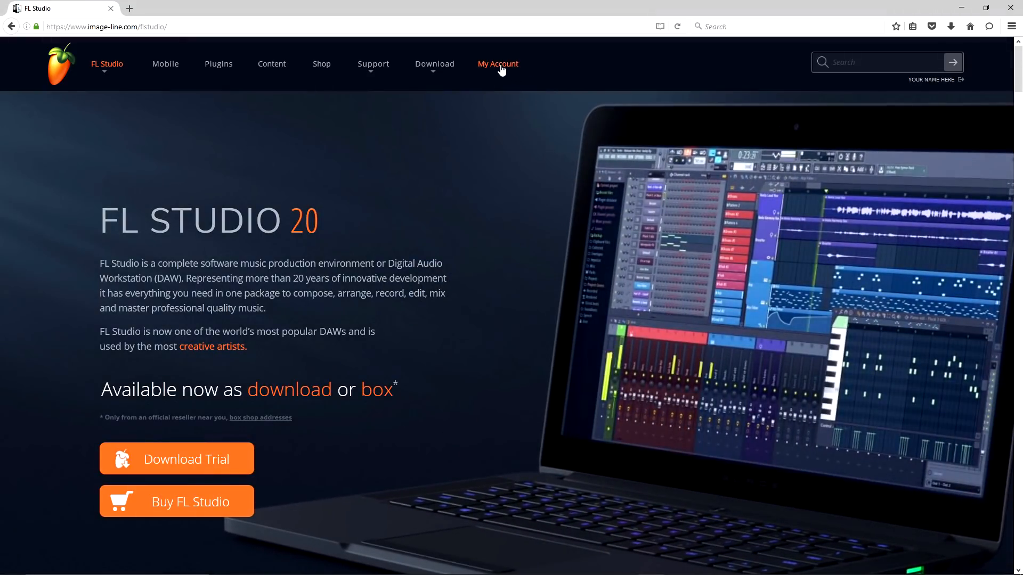
Switch to FL Studio and show the About panel via the Help menu.
click(498, 64)
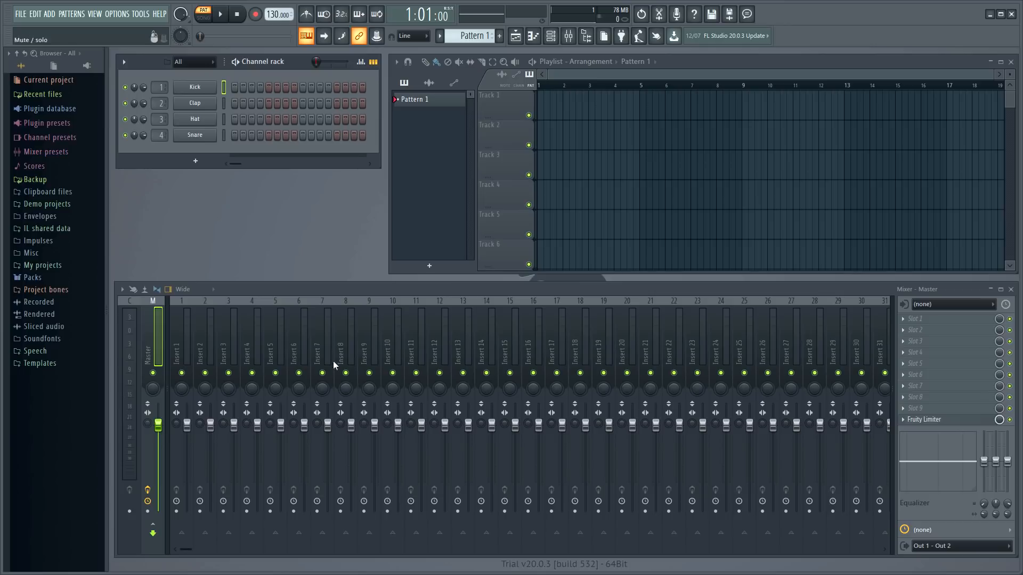
click(159, 13)
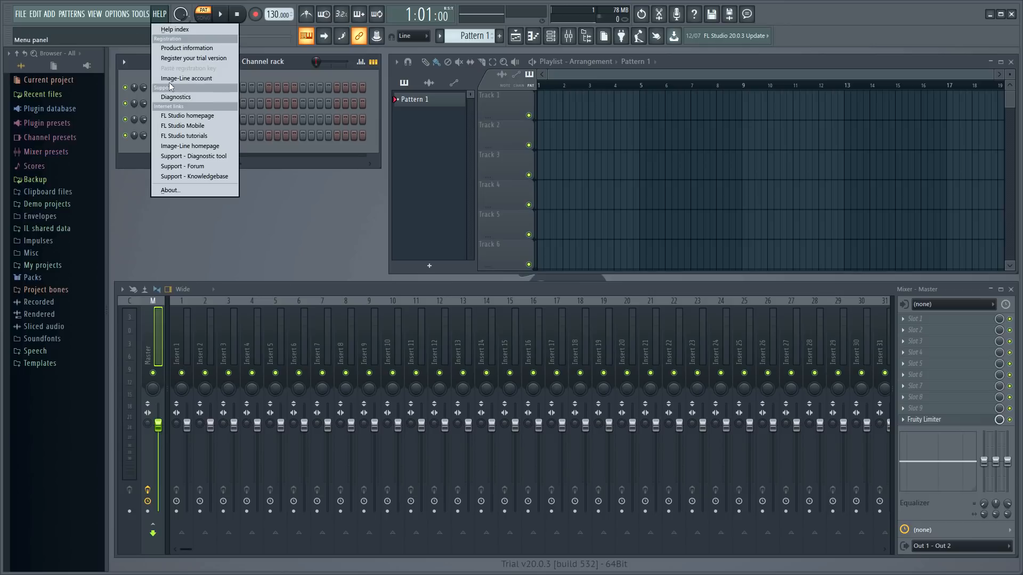
click(170, 190)
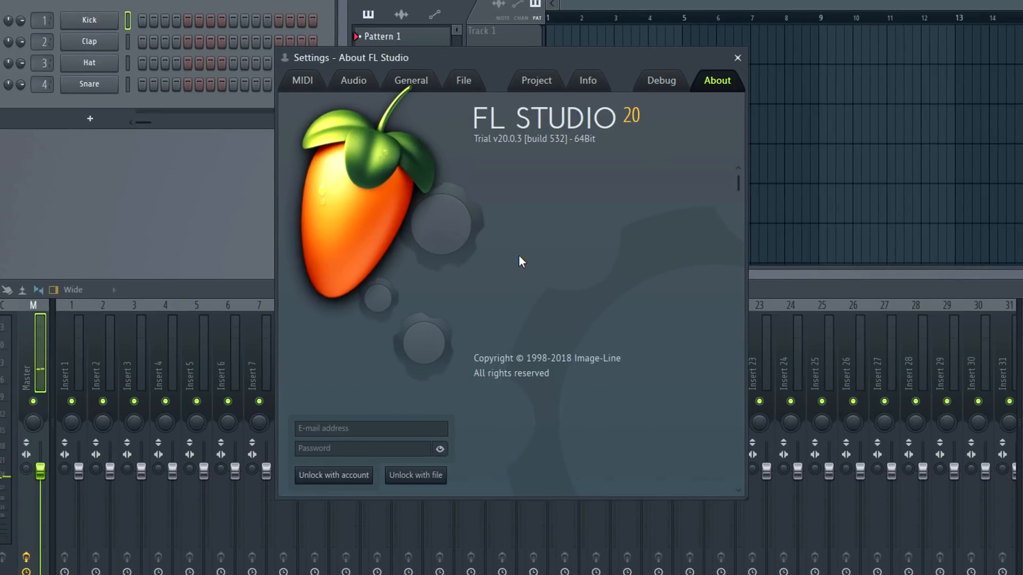
click(370, 428)
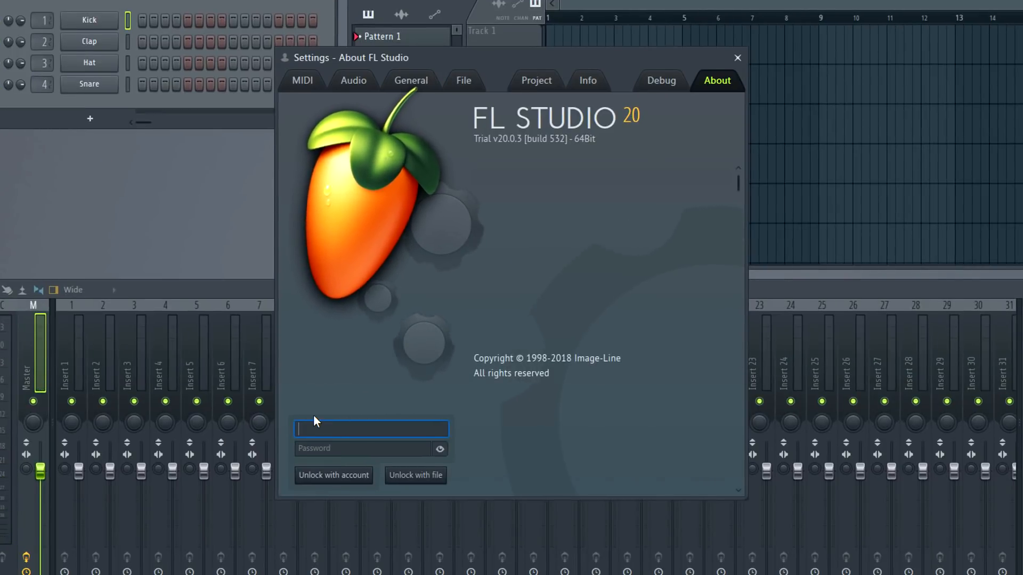
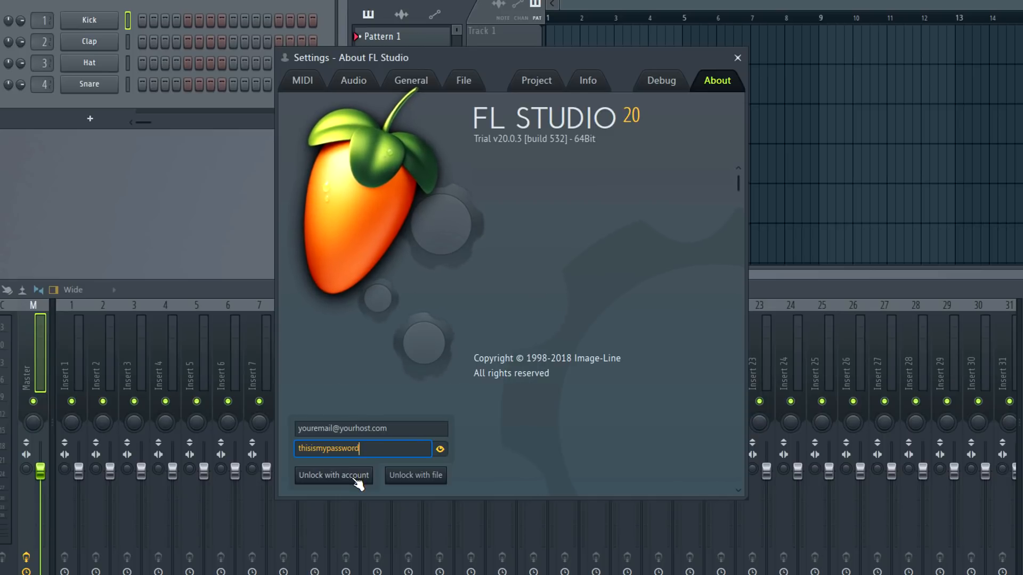
click(334, 475)
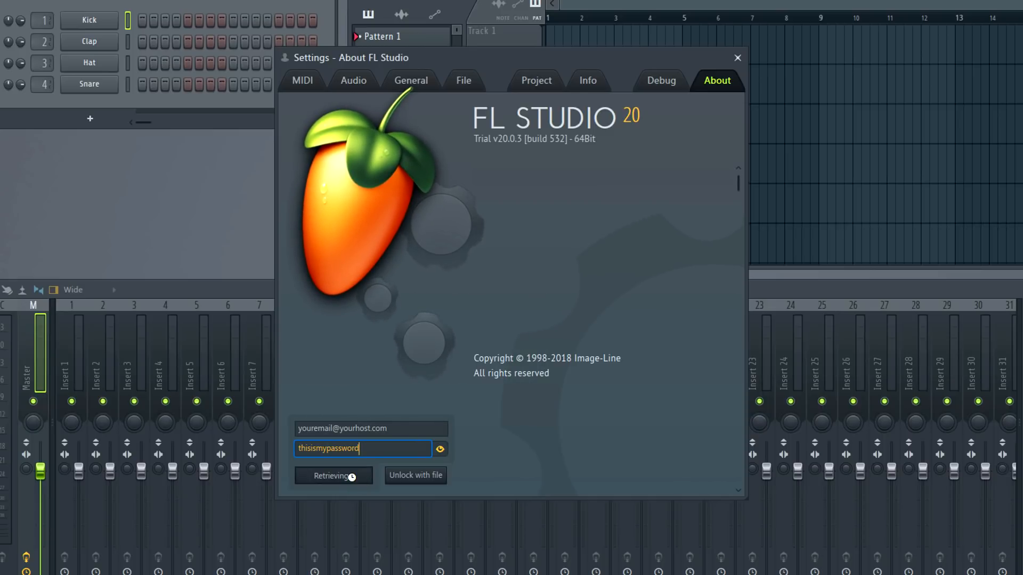
click(332, 475)
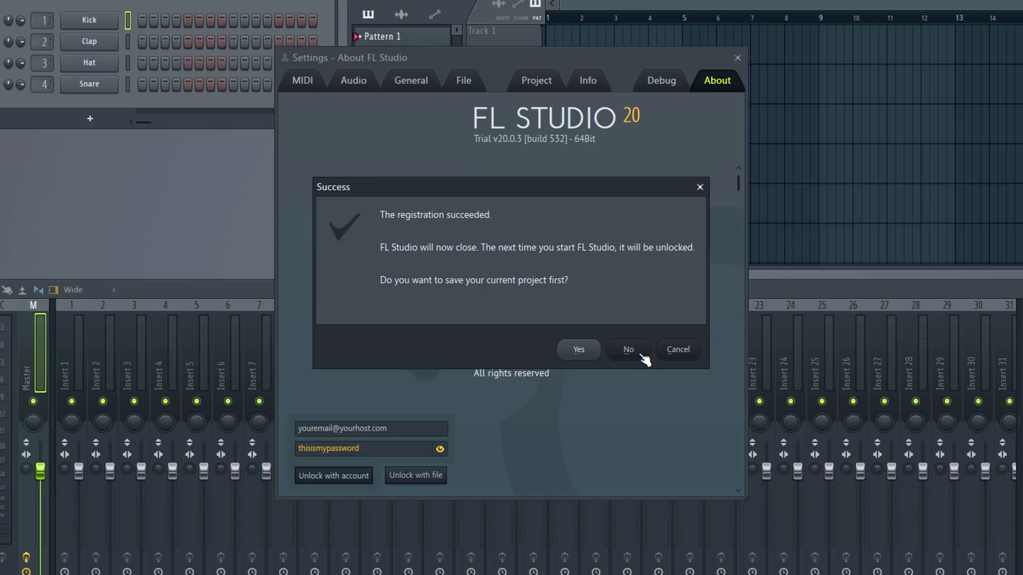
Decline saving the current project so FL Studio can restart registered.
click(627, 349)
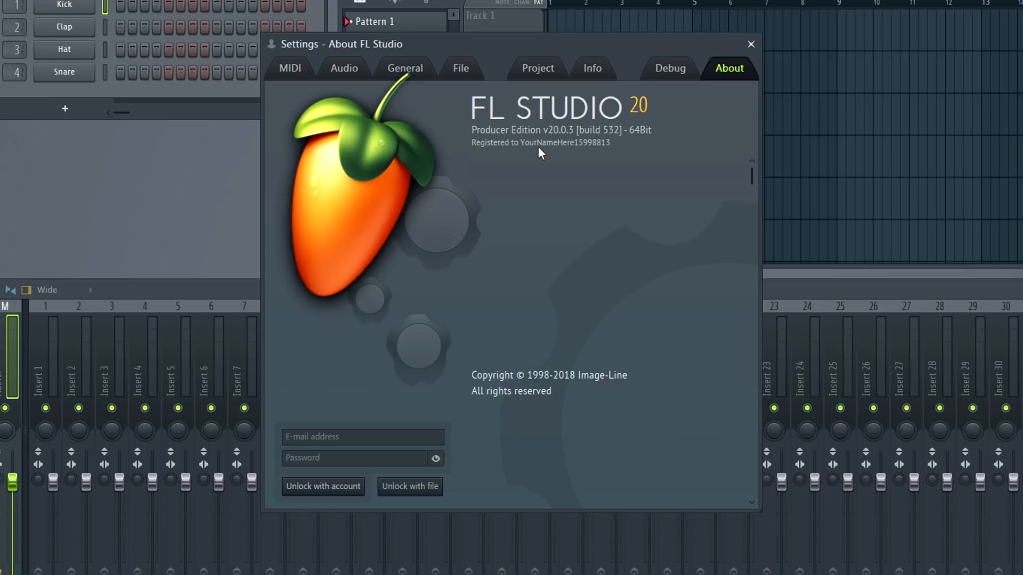
mouse_move(566, 191)
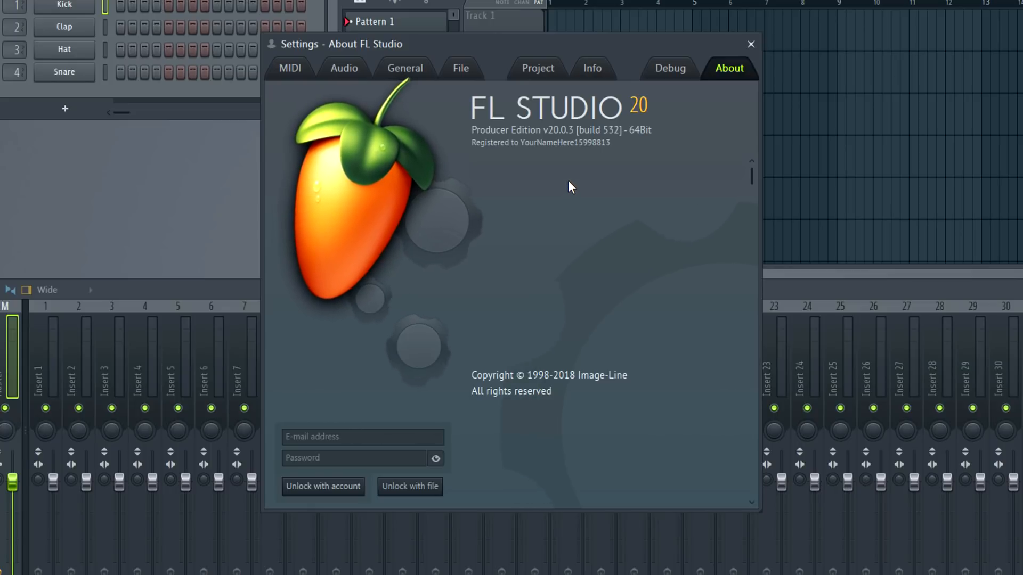
Close the About panel now showing Producer Edition as registered.
click(751, 43)
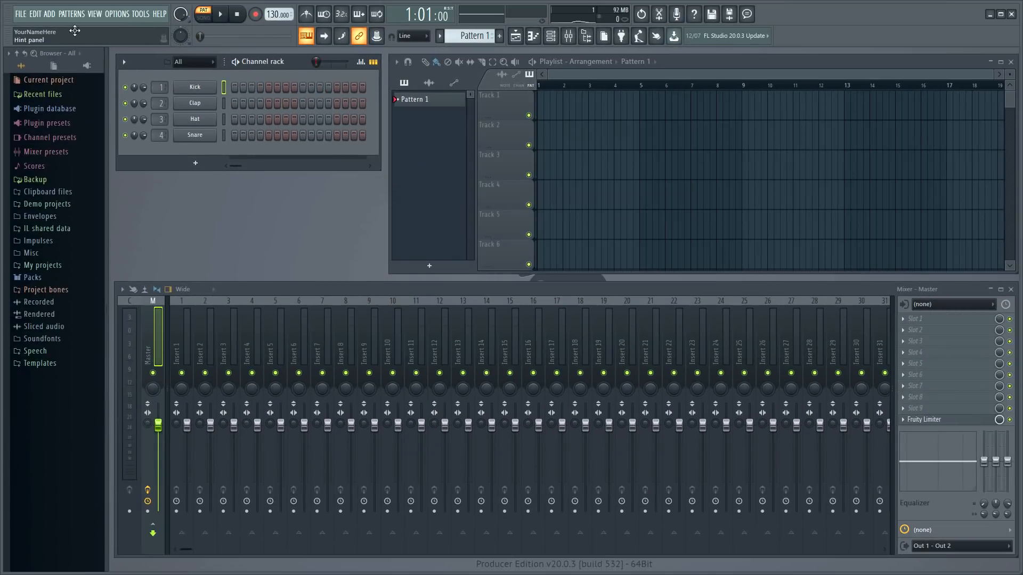
Load the recent project 'Knock Me Out' and start its playback.
click(20, 13)
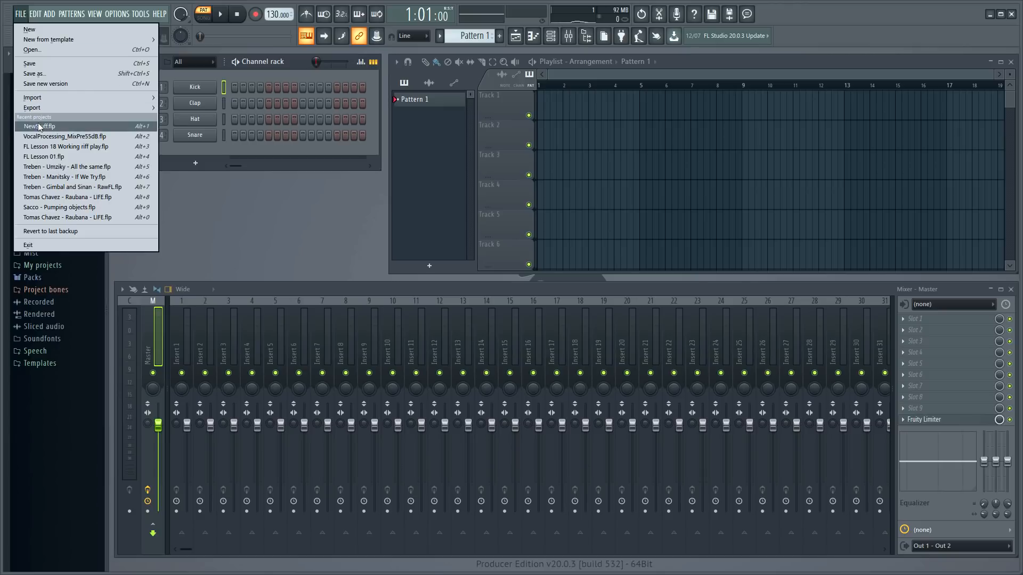
click(38, 126)
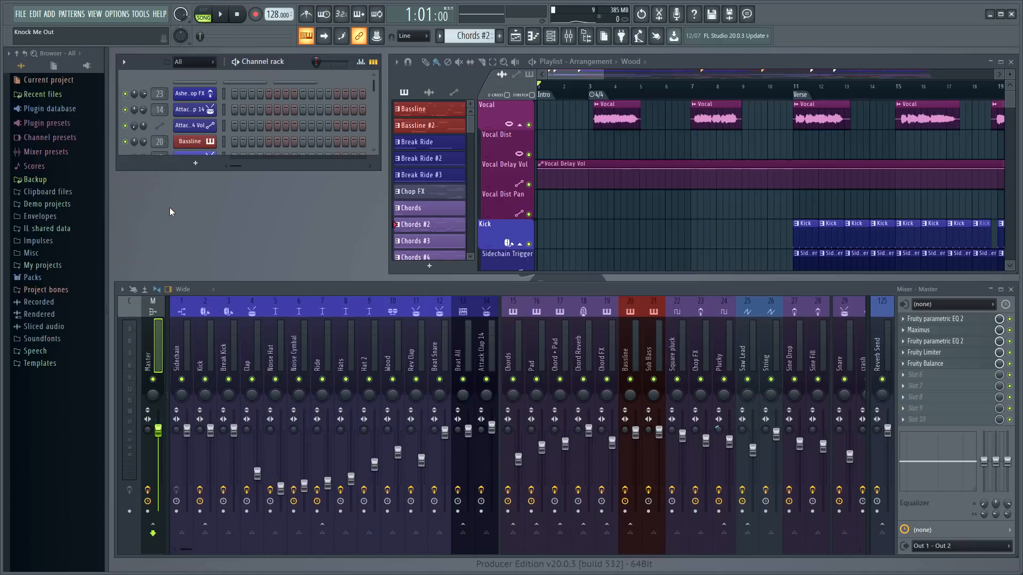
click(221, 14)
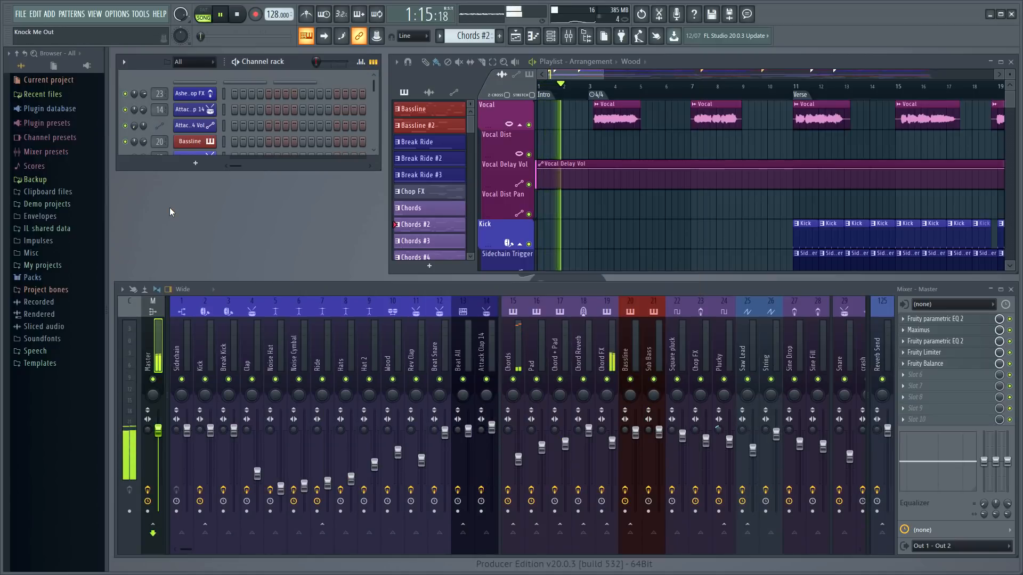